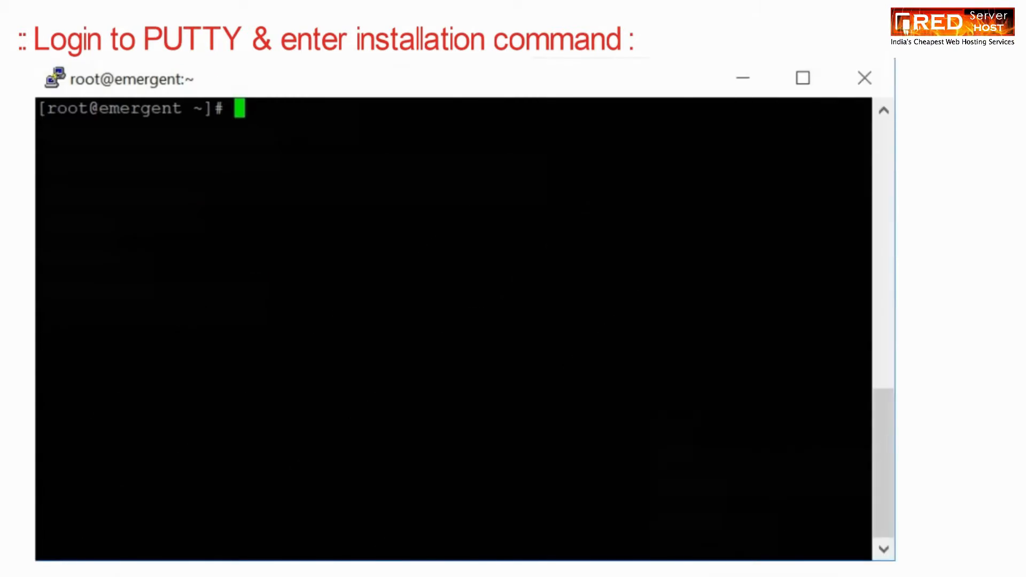
{"action": "type", "text": "cd /usr/src"}
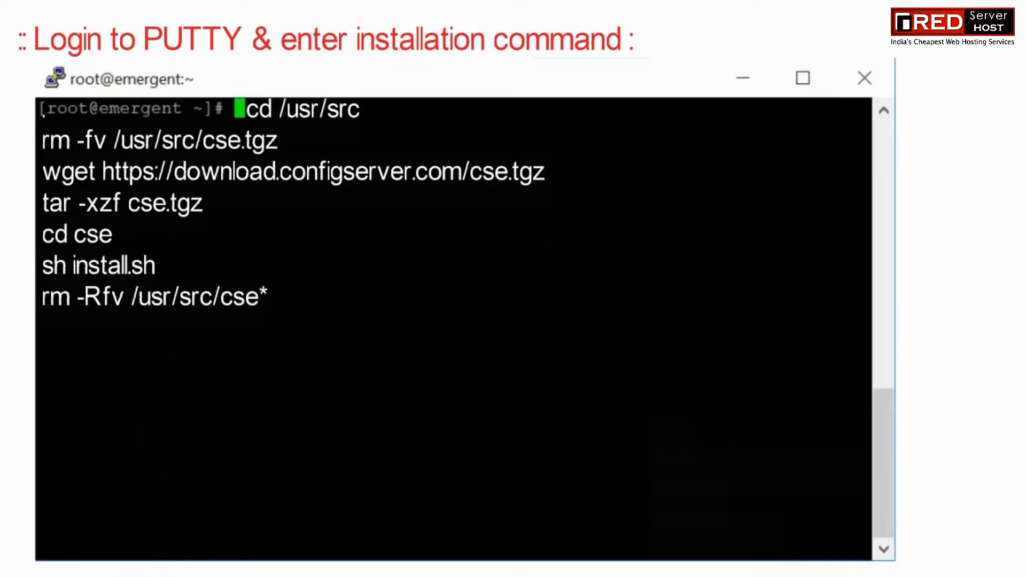